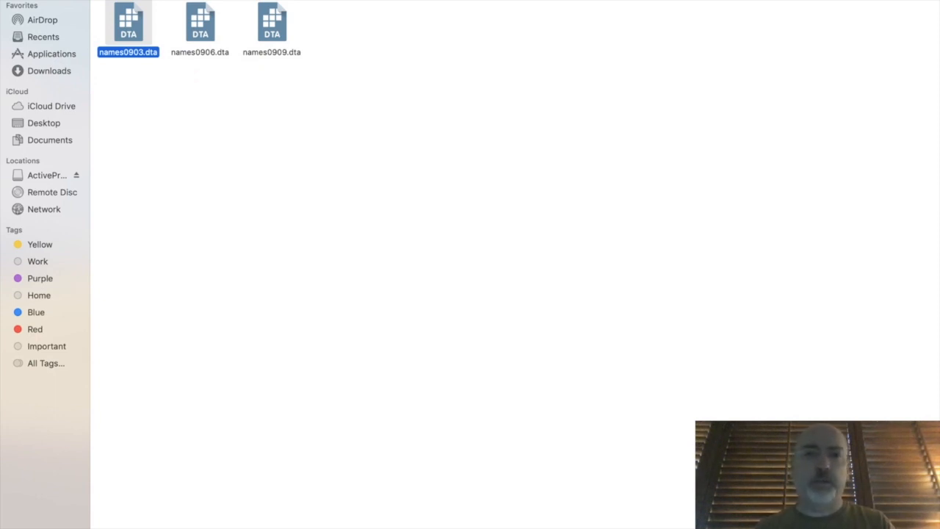
mouse_move(355, 67)
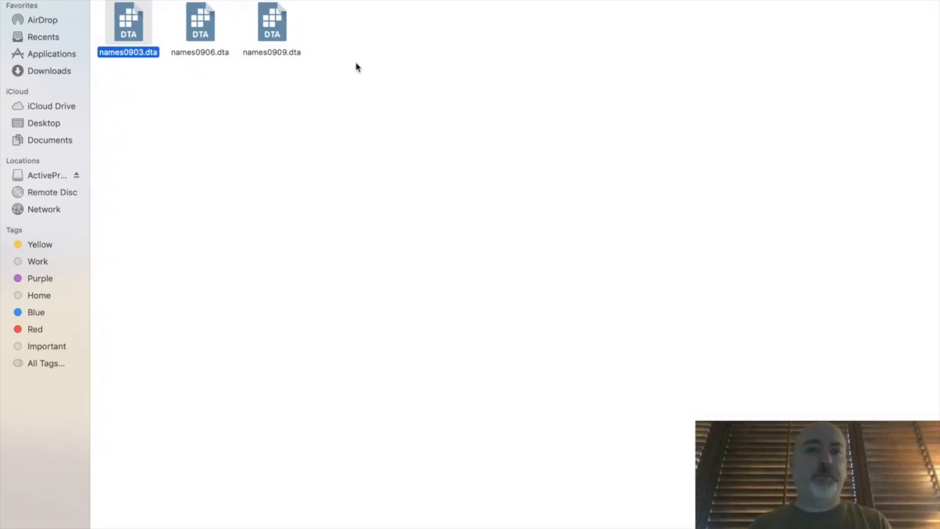
mouse_move(141, 76)
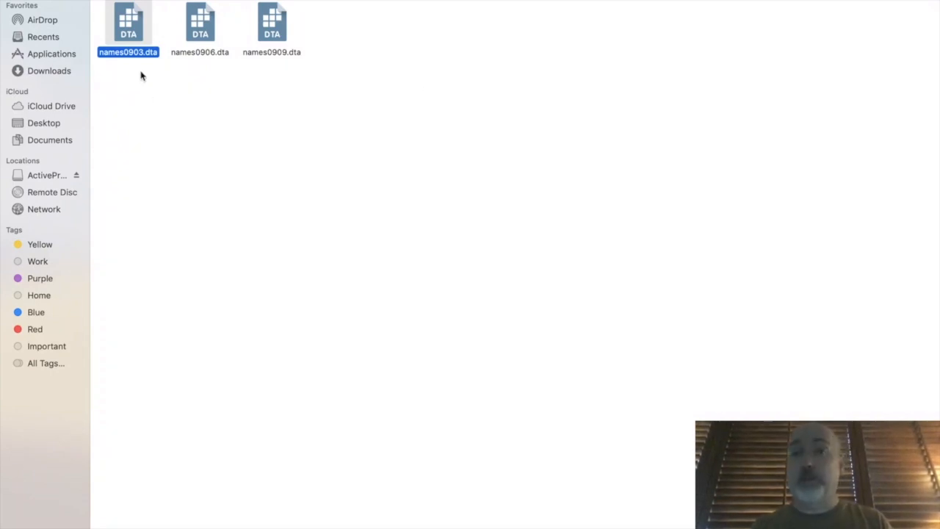
mouse_move(198, 64)
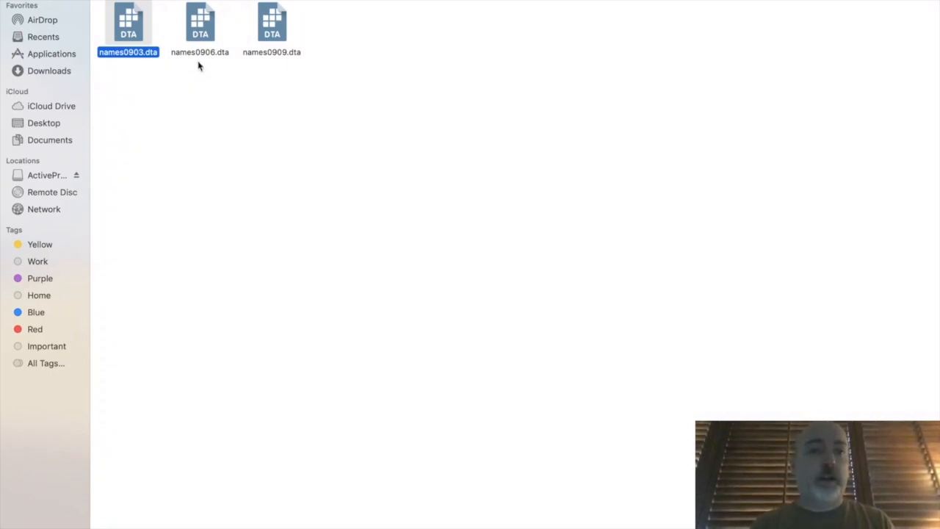
mouse_move(246, 88)
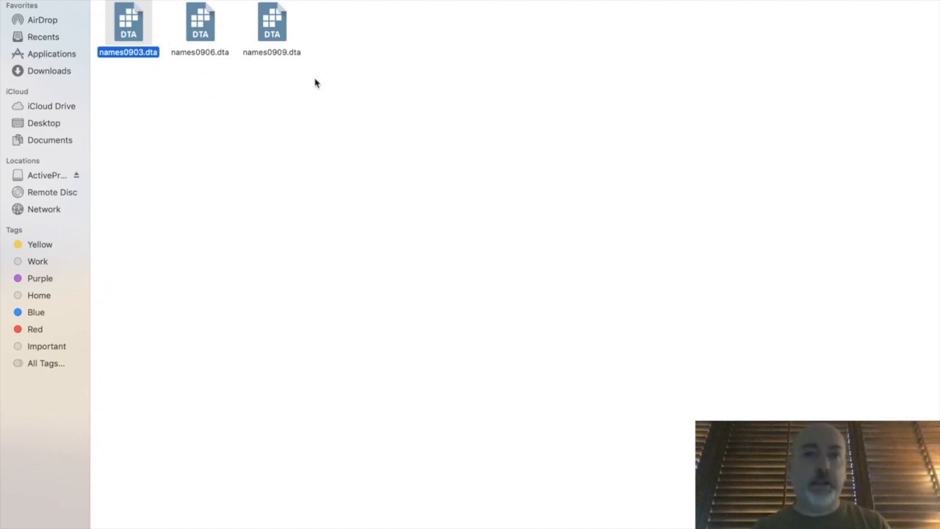
mouse_move(135, 66)
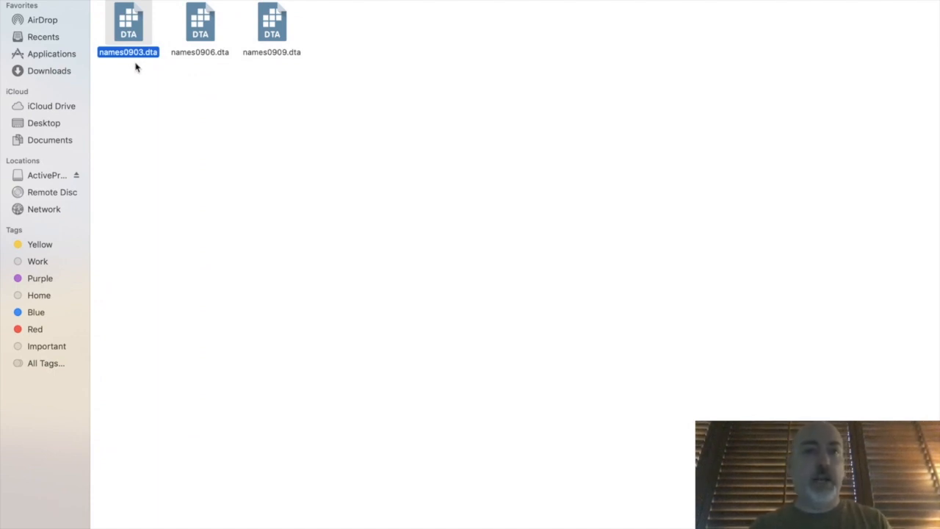
mouse_move(288, 74)
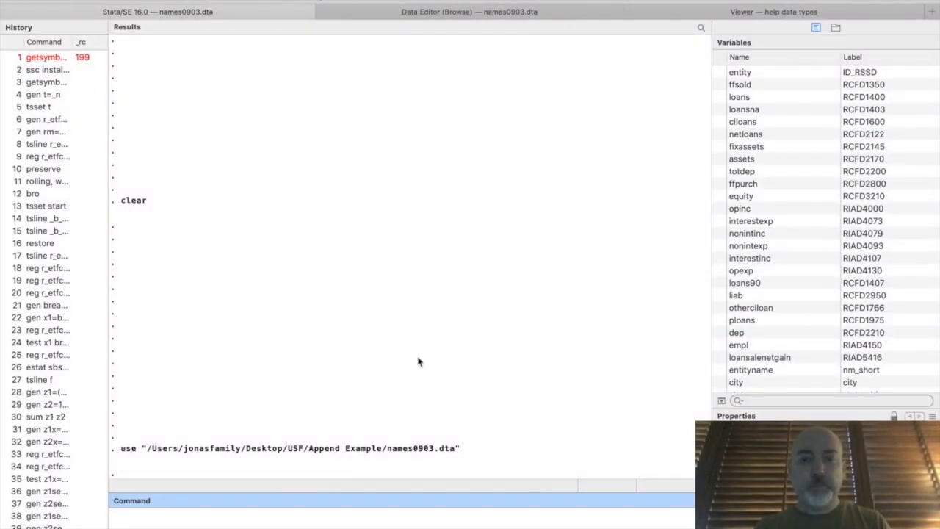
mouse_move(506, 341)
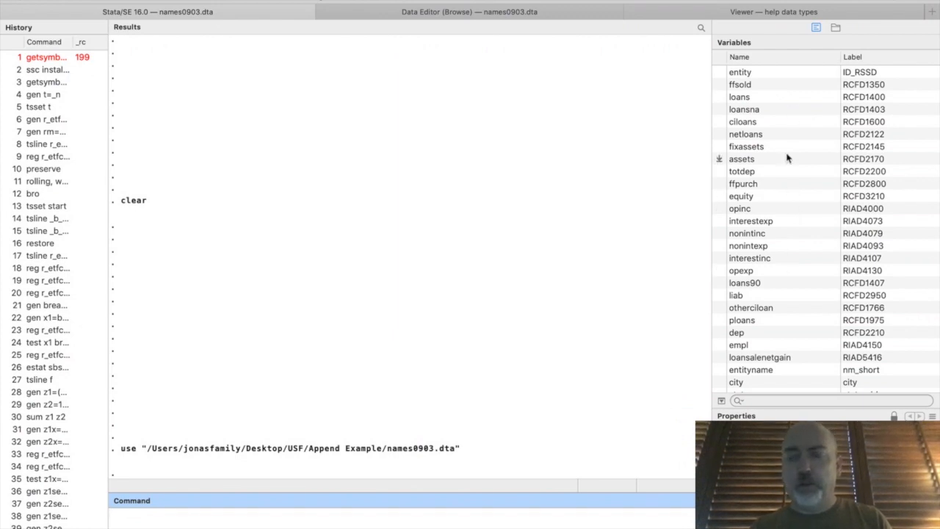
mouse_move(755, 79)
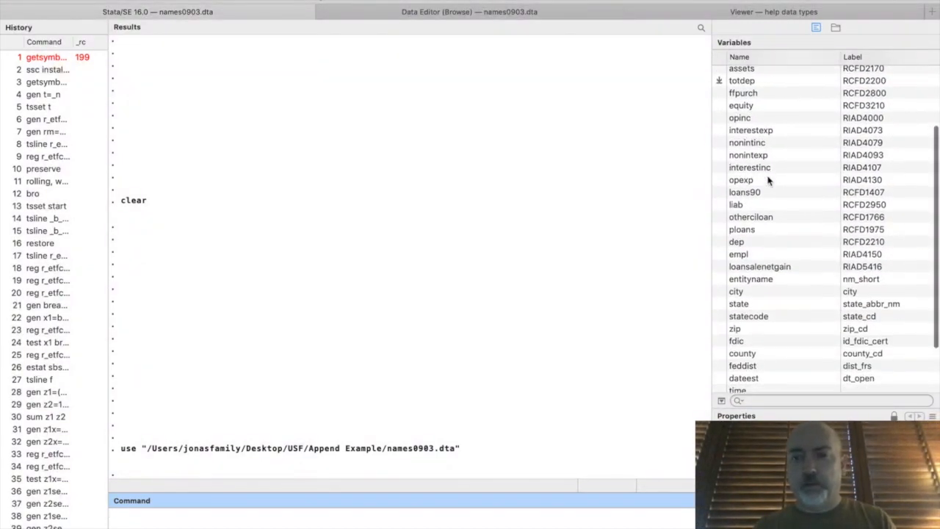
Browse the entity and time columns of names0903.dta via 'bro entity time'.
scroll("down", 3)
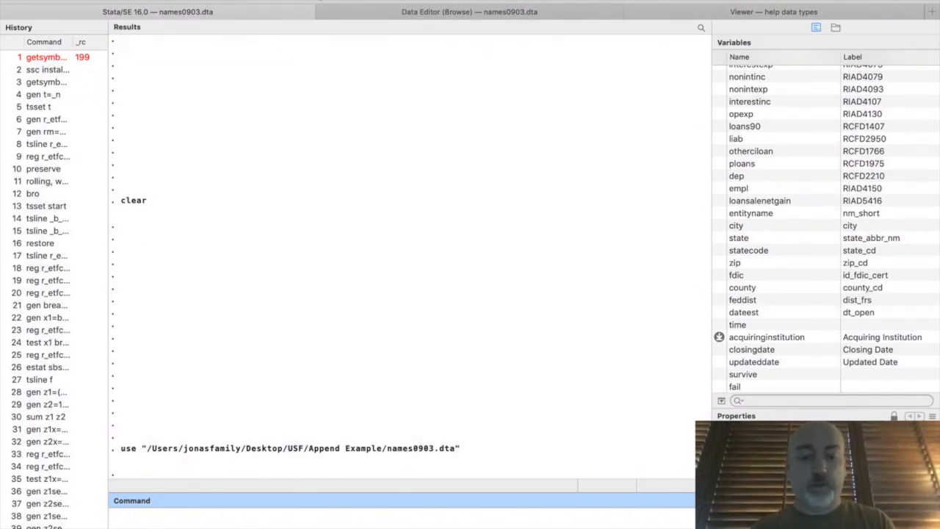
type("bro")
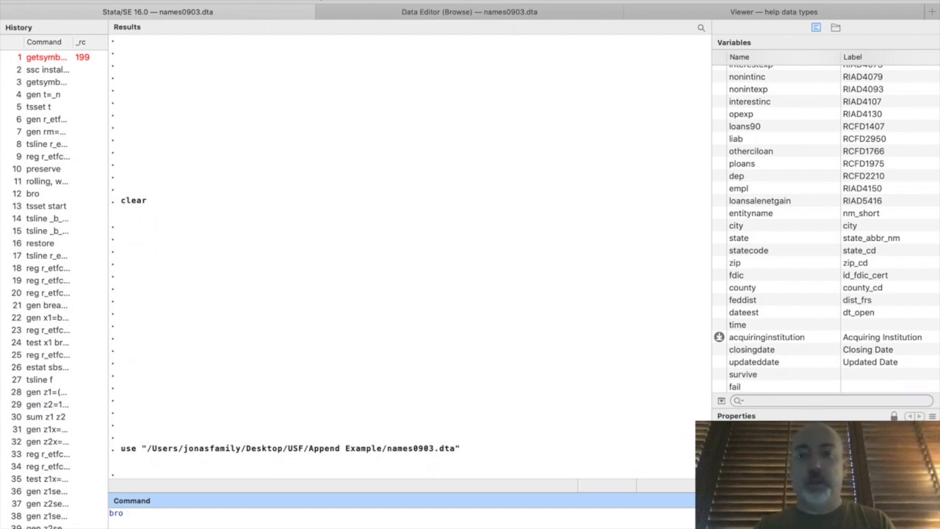
type("entity")
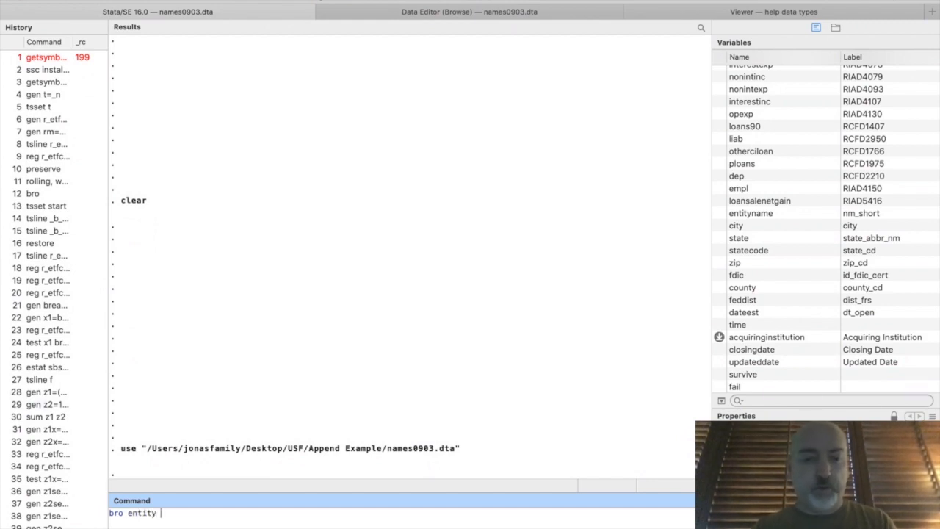
type("tim")
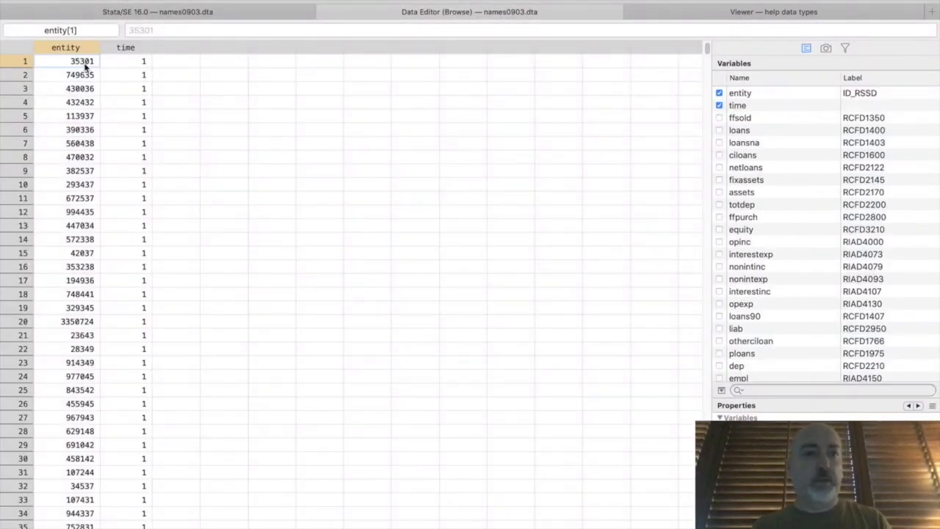
mouse_move(150, 66)
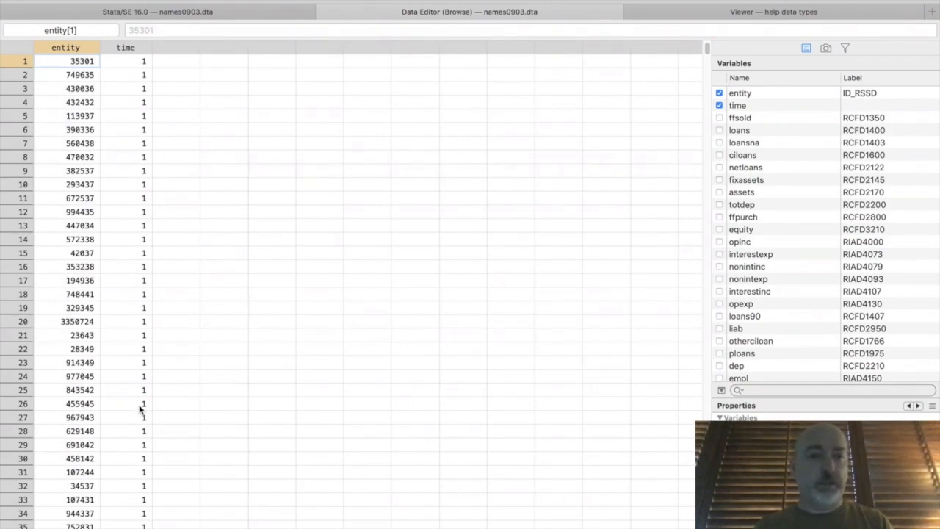
mouse_move(444, 226)
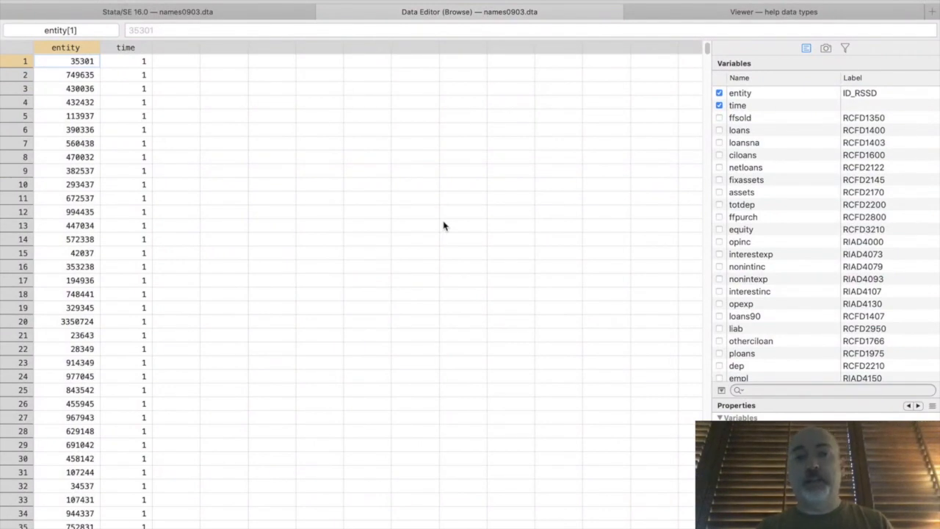
mouse_move(150, 97)
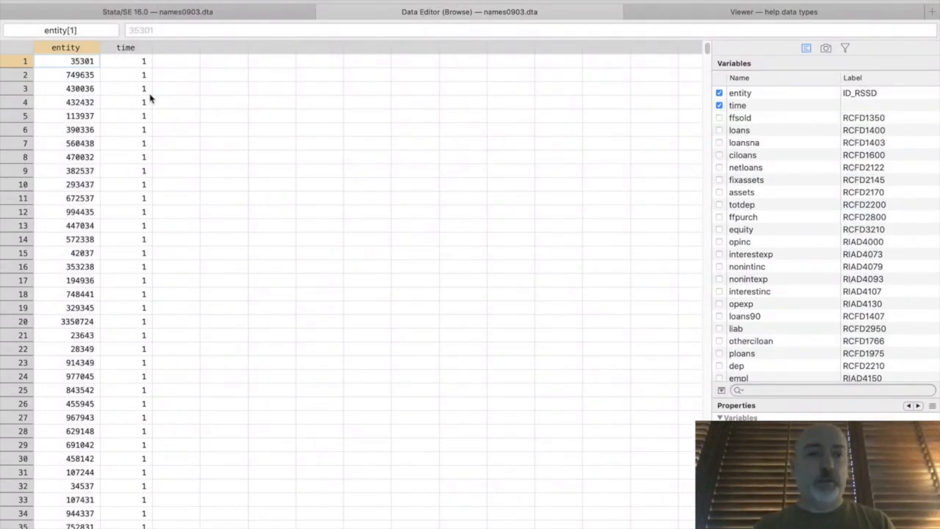
mouse_move(188, 88)
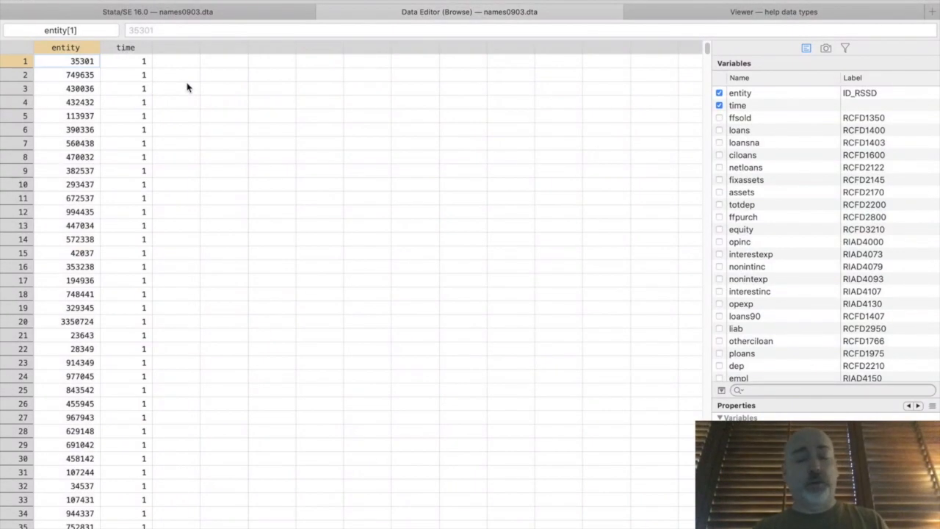
mouse_move(125, 276)
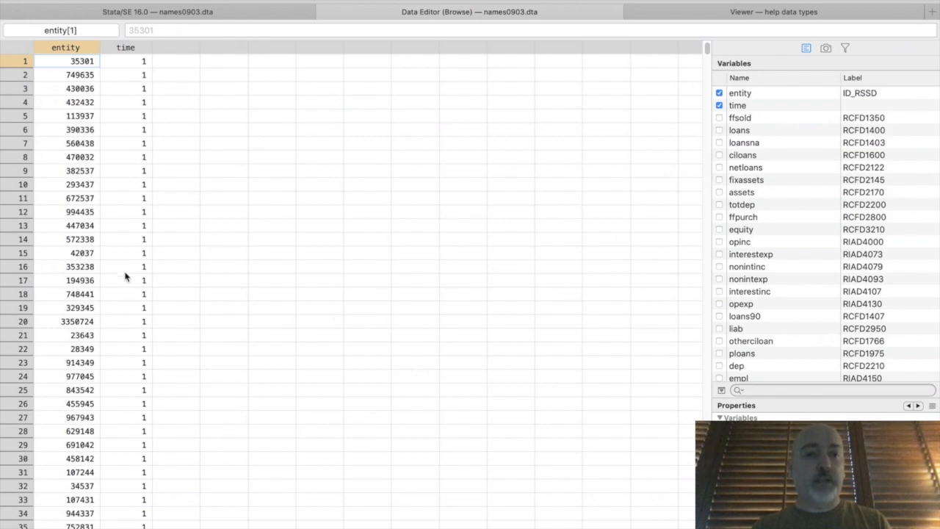
mouse_move(273, 439)
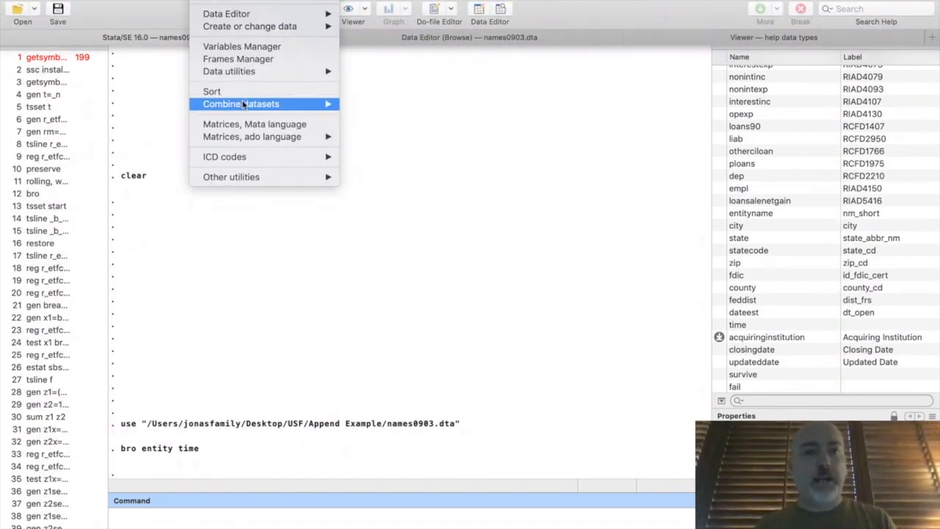
mouse_move(241, 103)
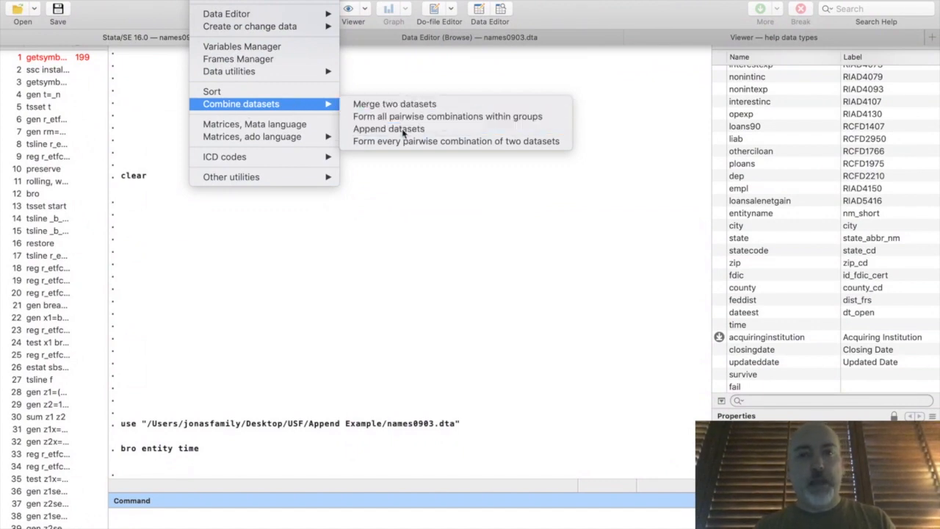
Append '/Users/jonasfamily/Desktop/USF/Append Example/names0906.dta' onto the loaded data via the append dialog.
left_click(388, 129)
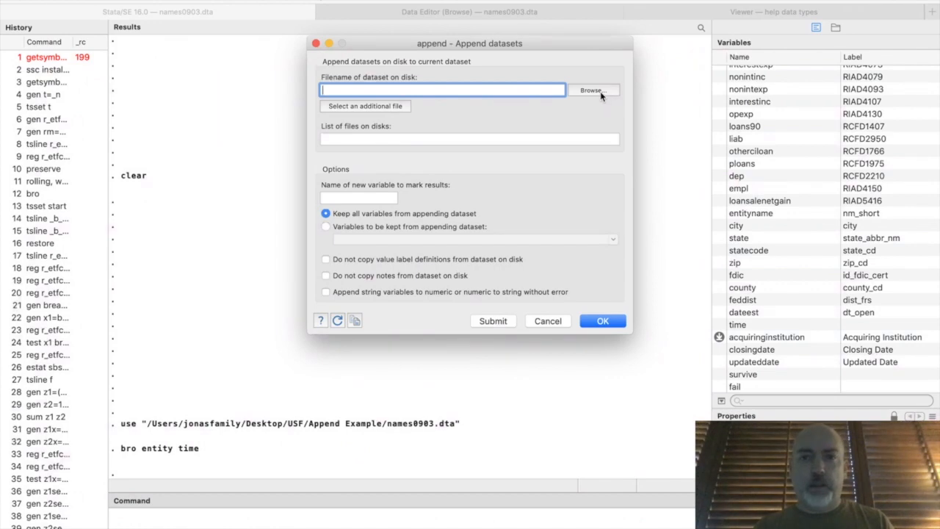
left_click(593, 90)
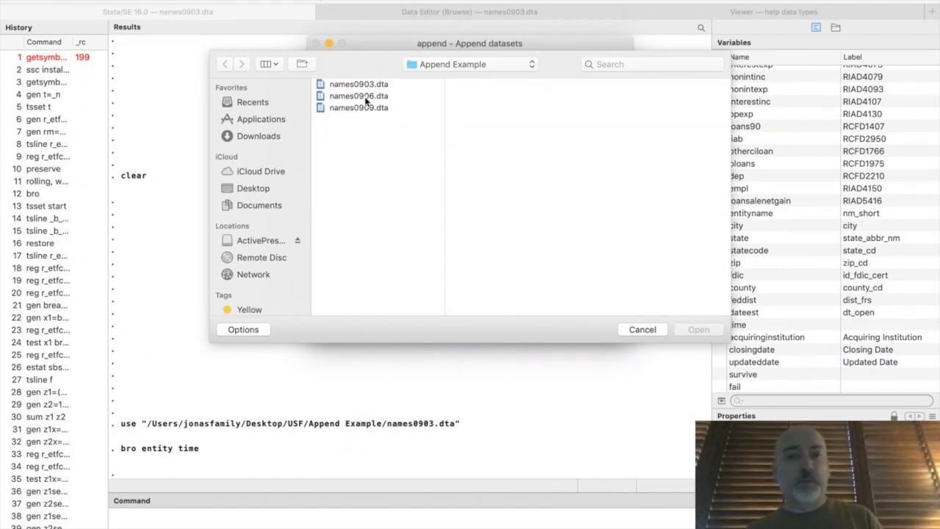
left_click(642, 329)
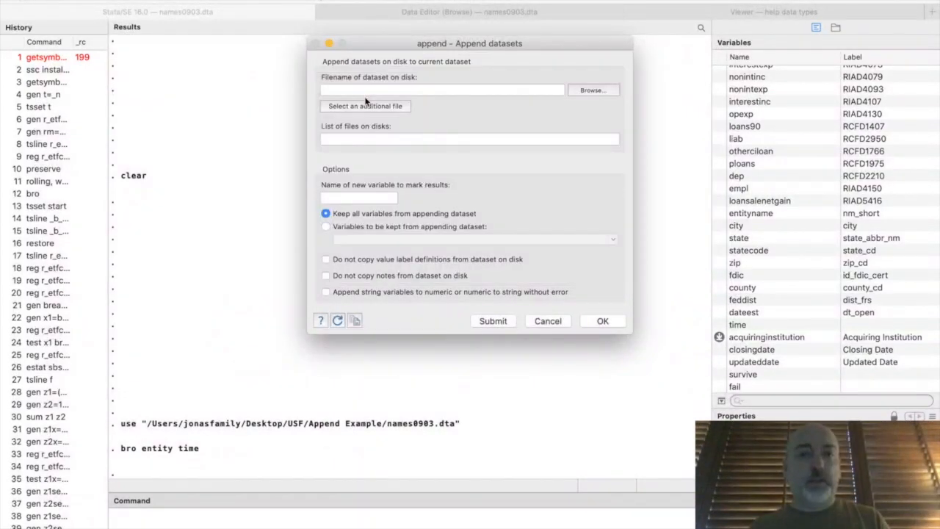
type("/Users/jonasfamily/Desktop/USF/Append Example/names0906.dta")
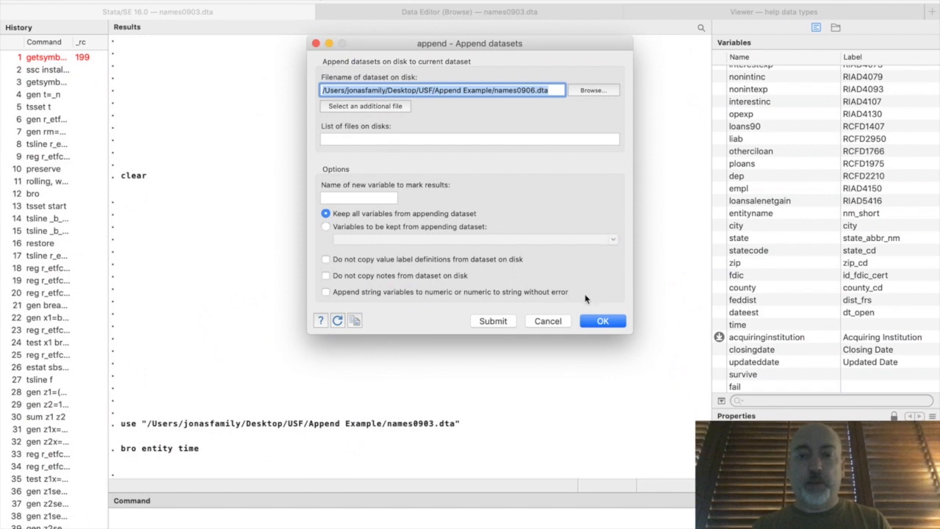
mouse_move(602, 320)
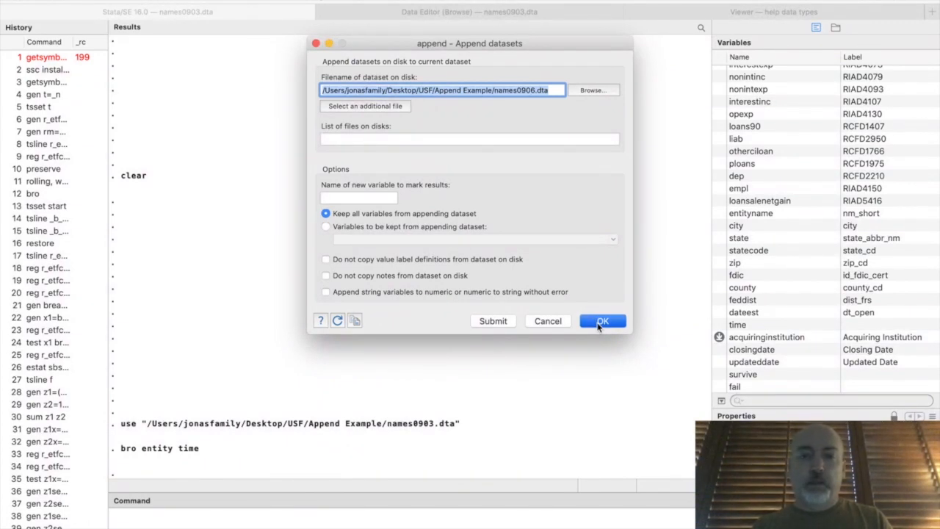
left_click(602, 320)
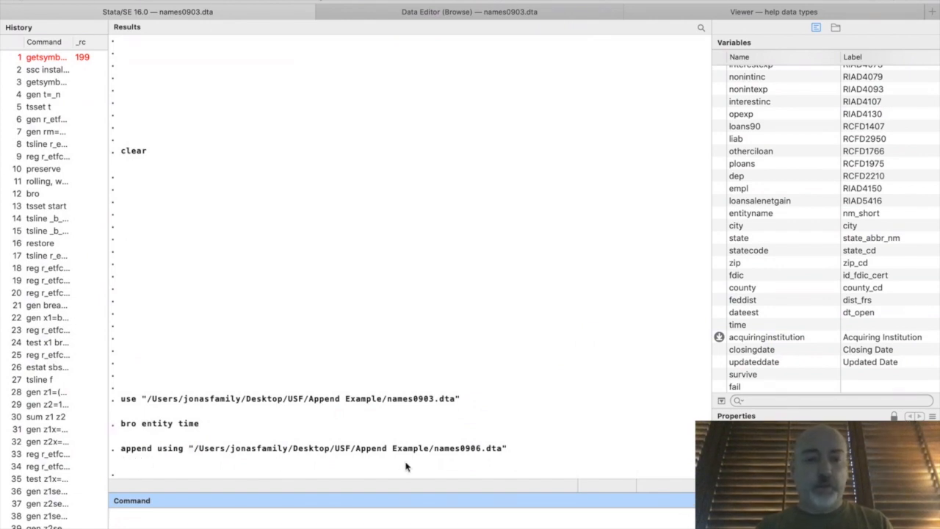
mouse_move(479, 462)
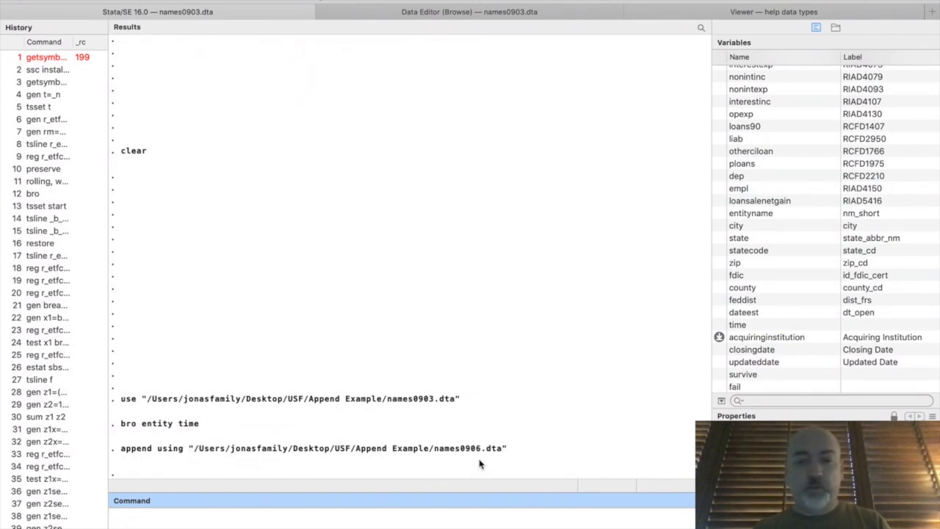
mouse_move(484, 464)
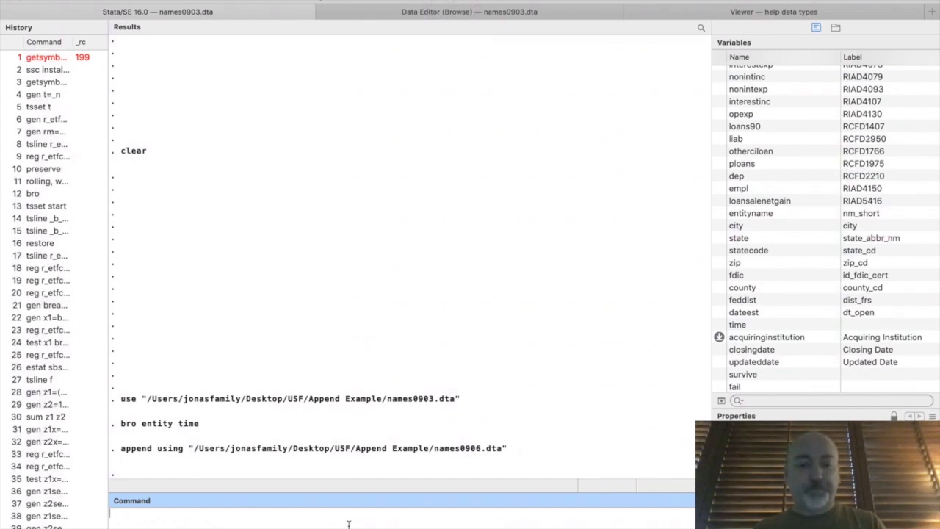
Sort by entity and time, then browse entity and time to confirm times 1 and 2 per bank.
type("sort")
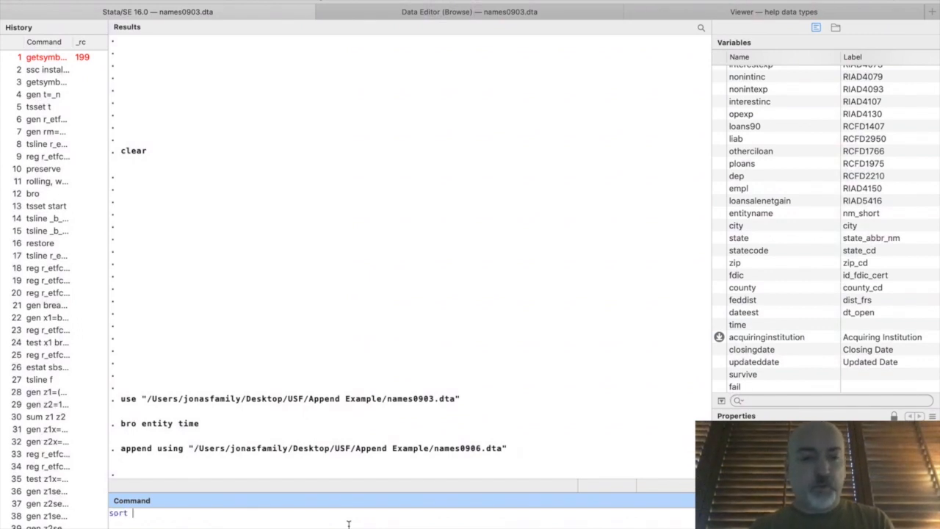
type("entity time")
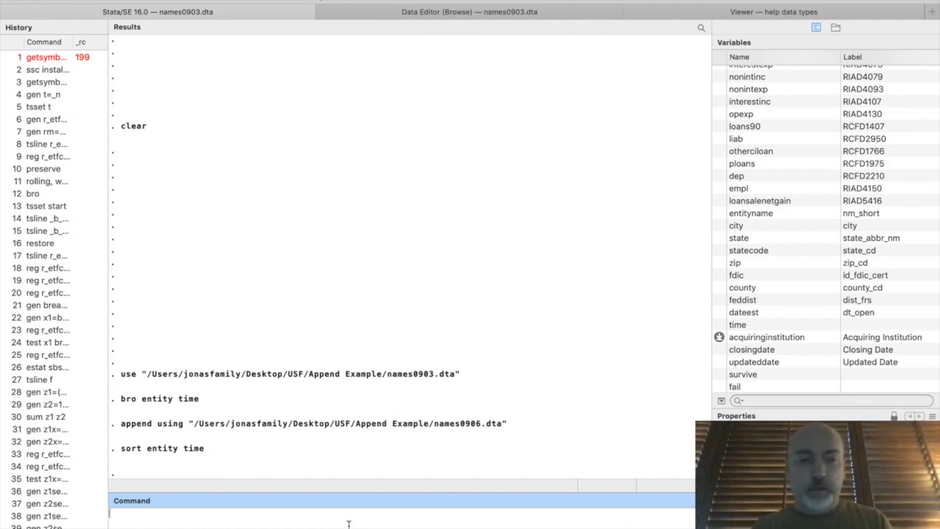
type("bro entity time")
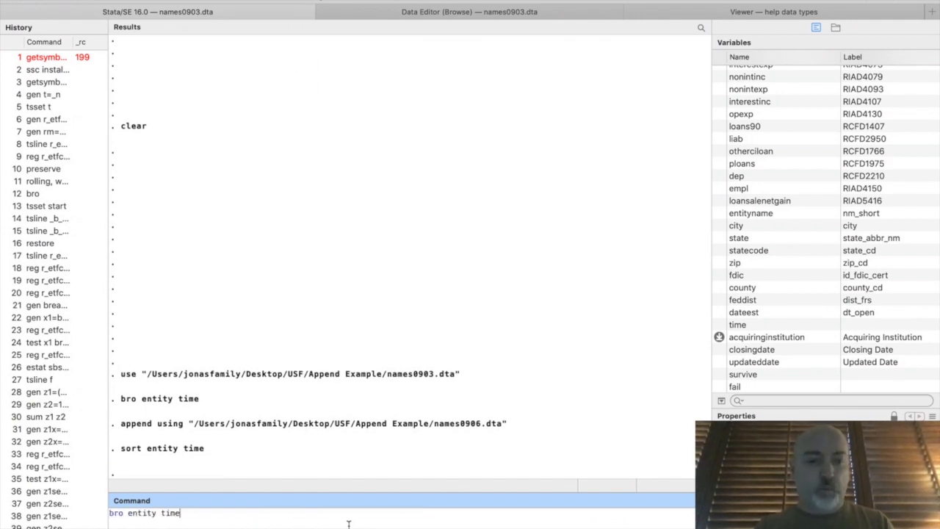
key("Return")
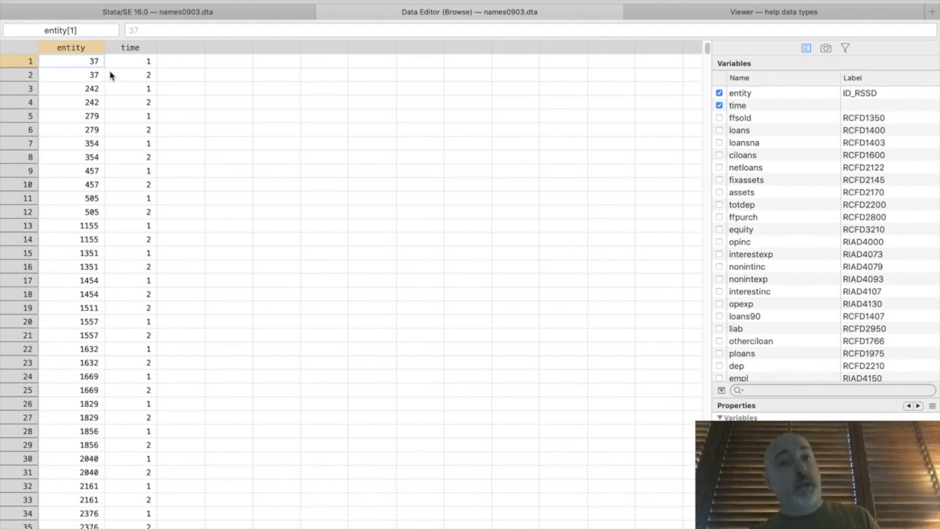
mouse_move(101, 68)
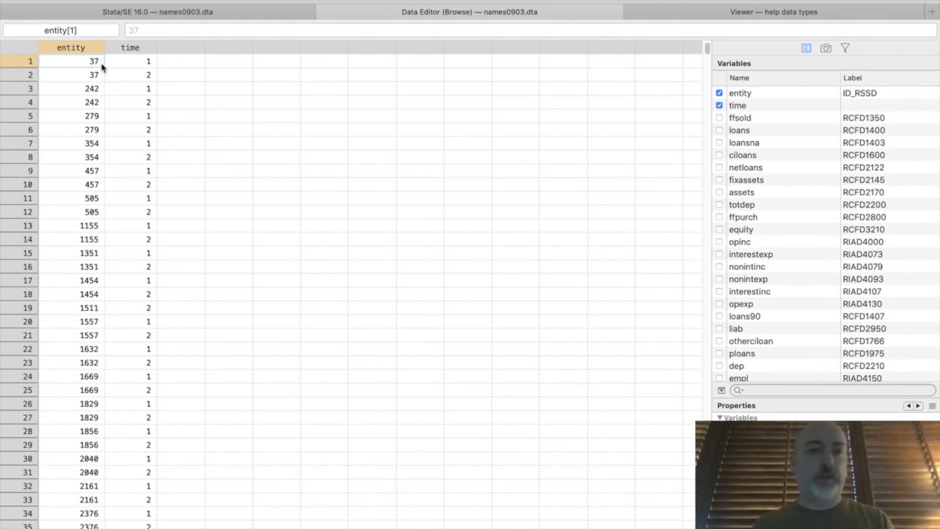
mouse_move(91, 73)
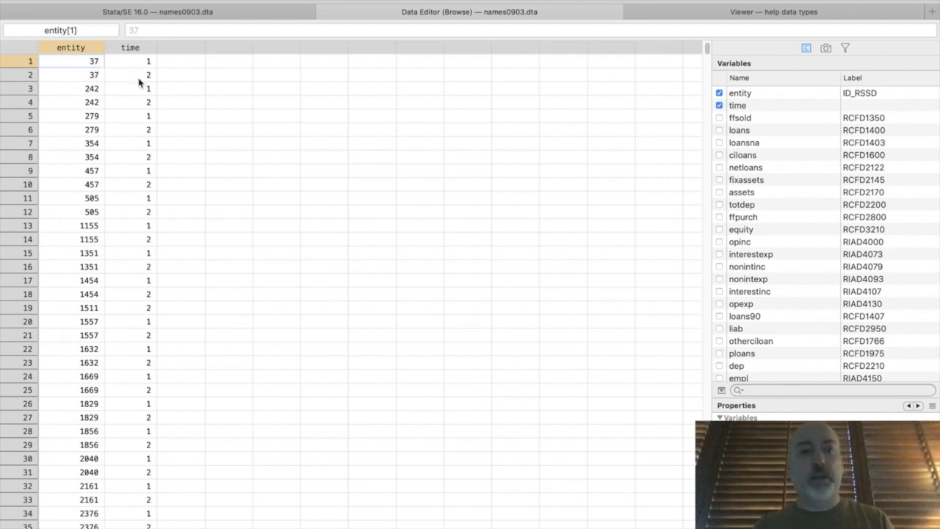
mouse_move(100, 94)
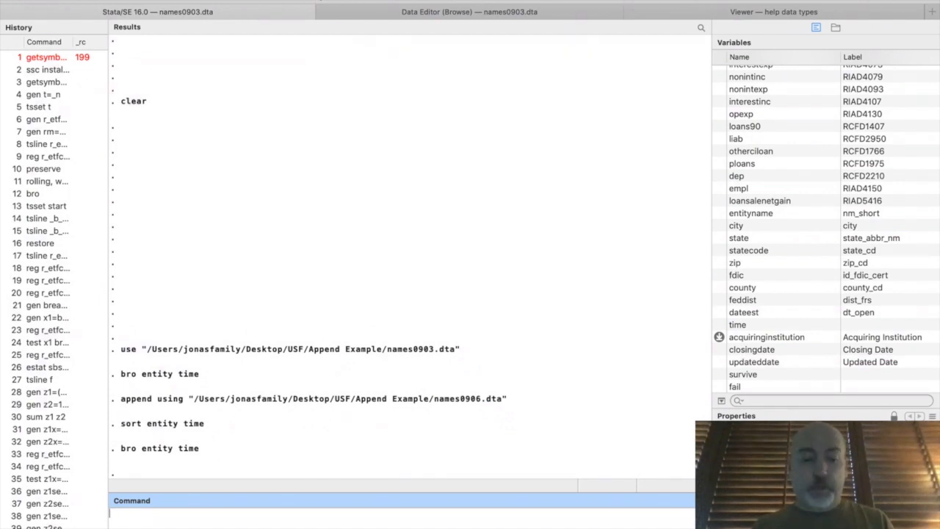
Re-sort by entity and time and append names0909.dta from the Append Example folder.
type("sort entity time")
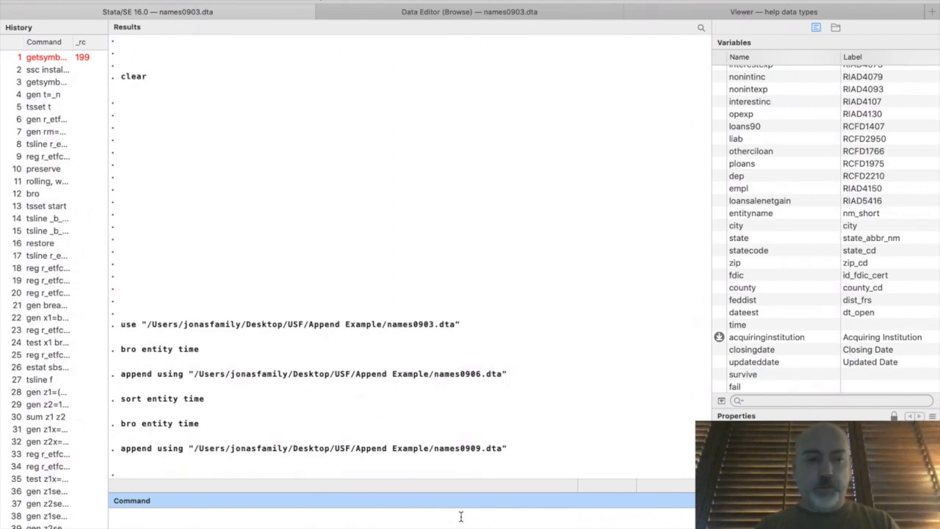
type("append using \"/Users/jonasfamily/Desktop/USF/Append Example/names0909.dta\"")
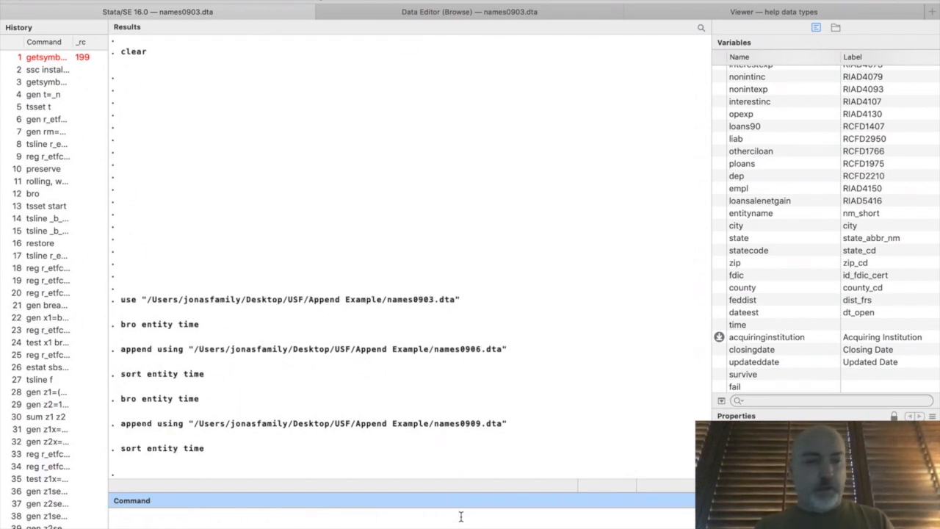
type("bro entity time")
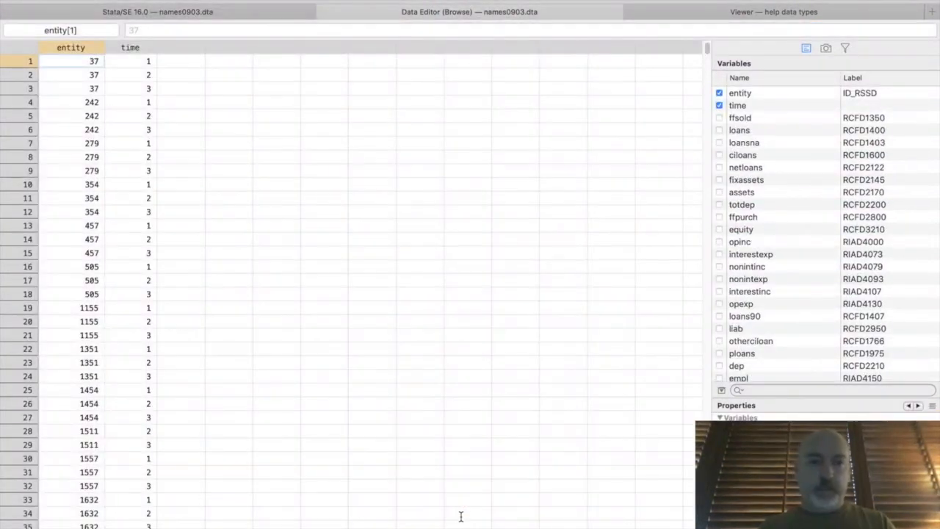
mouse_move(156, 63)
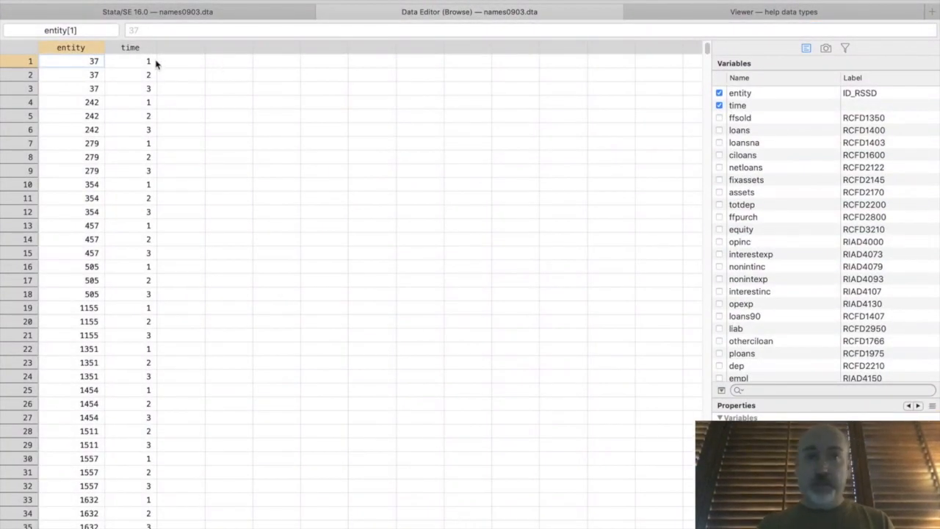
mouse_move(159, 94)
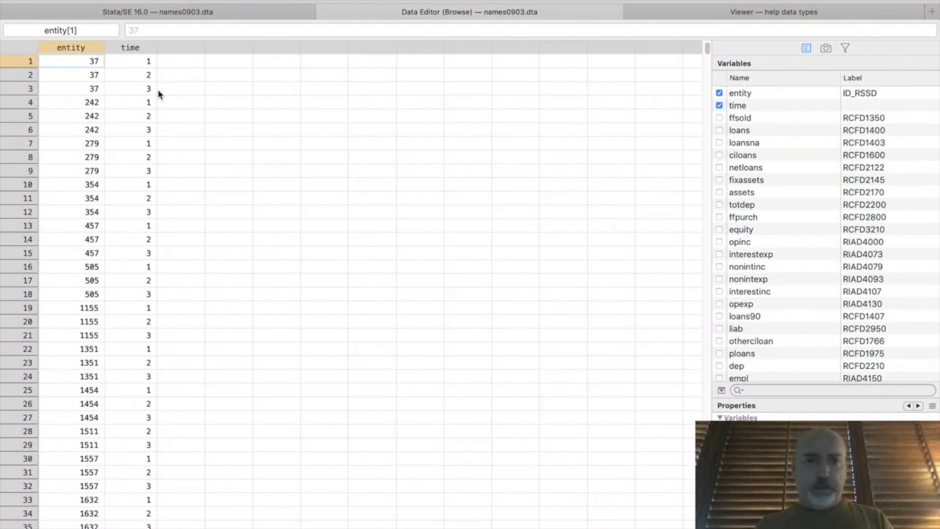
mouse_move(162, 150)
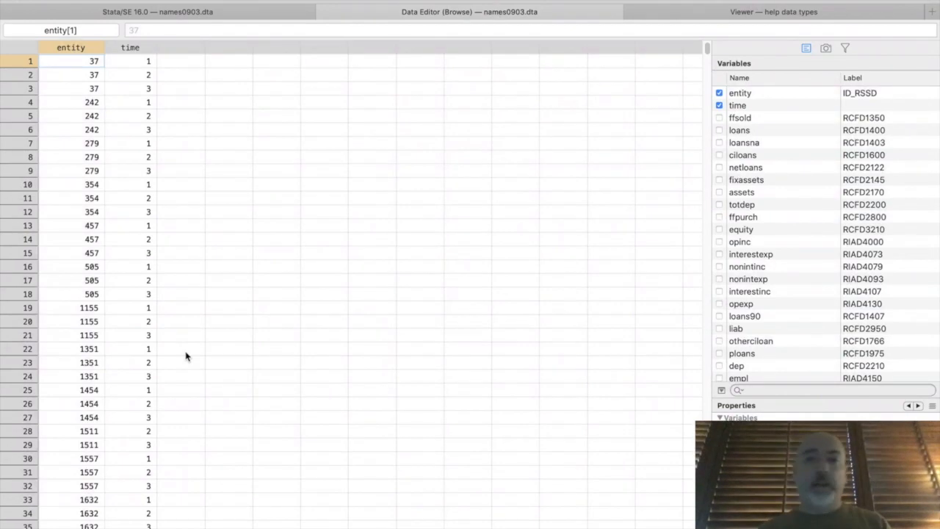
mouse_move(220, 170)
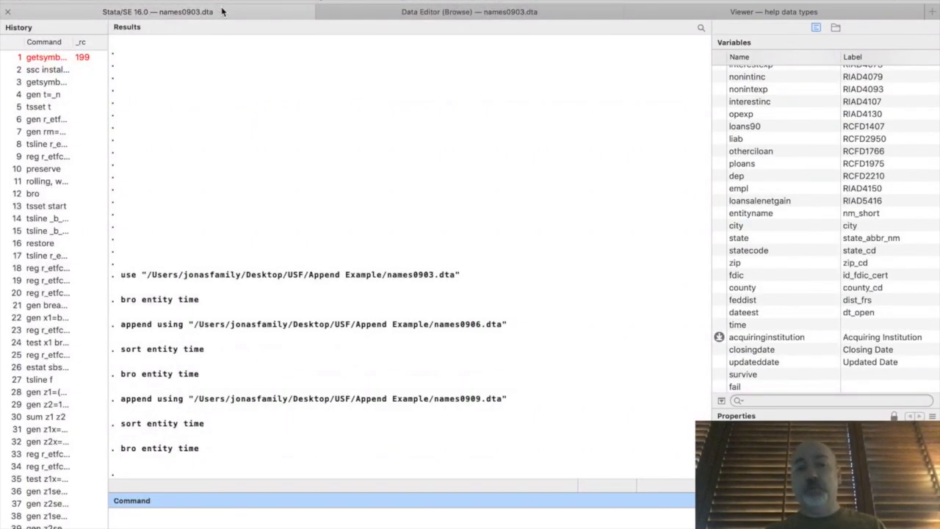
Declare the panel with 'xtset entity time', entity as panel variable and time as time variable.
type("x")
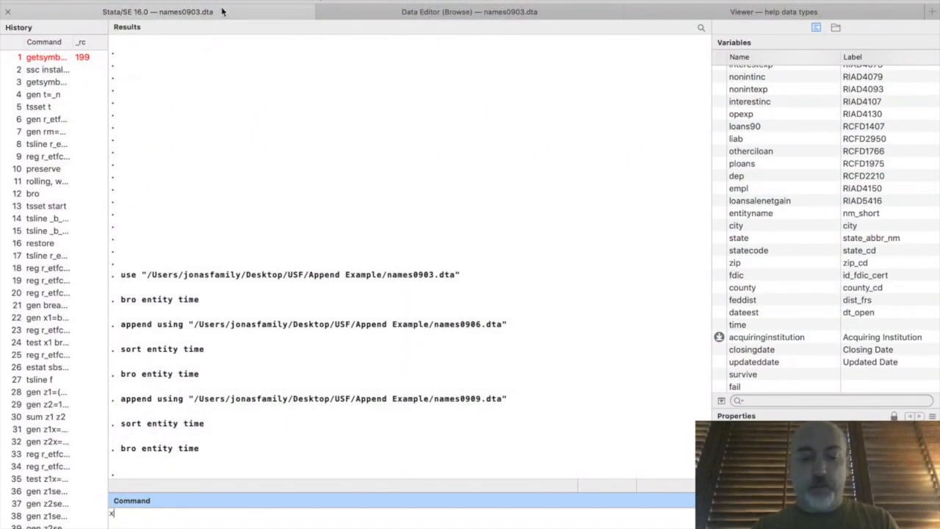
type("xtset entity time")
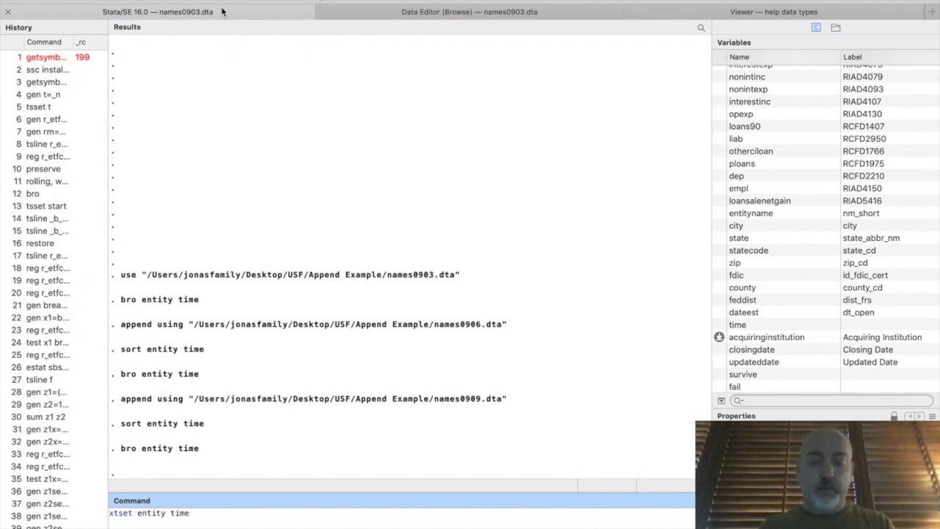
key("enter")
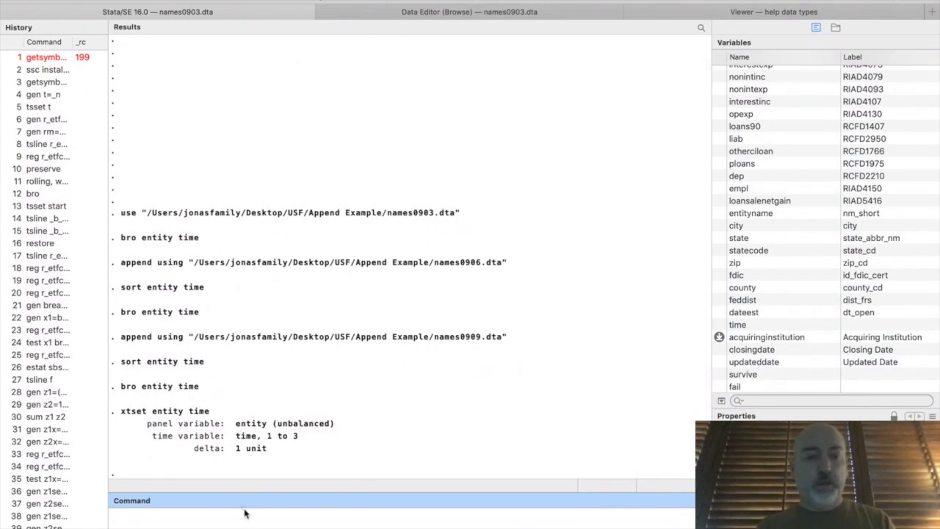
Run 'xtreg loans assets, fe' for a fixed-effects regression of loans on assets.
type("xtreg loans assets")
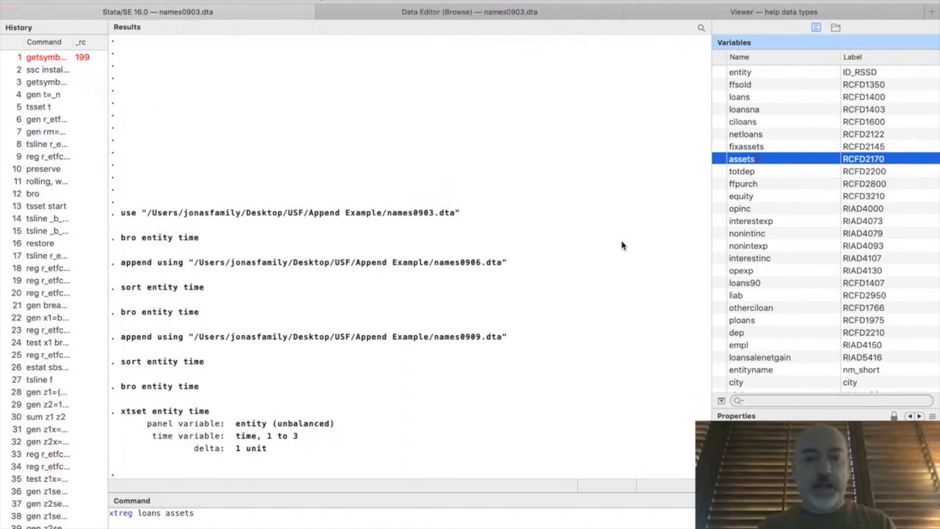
type(",")
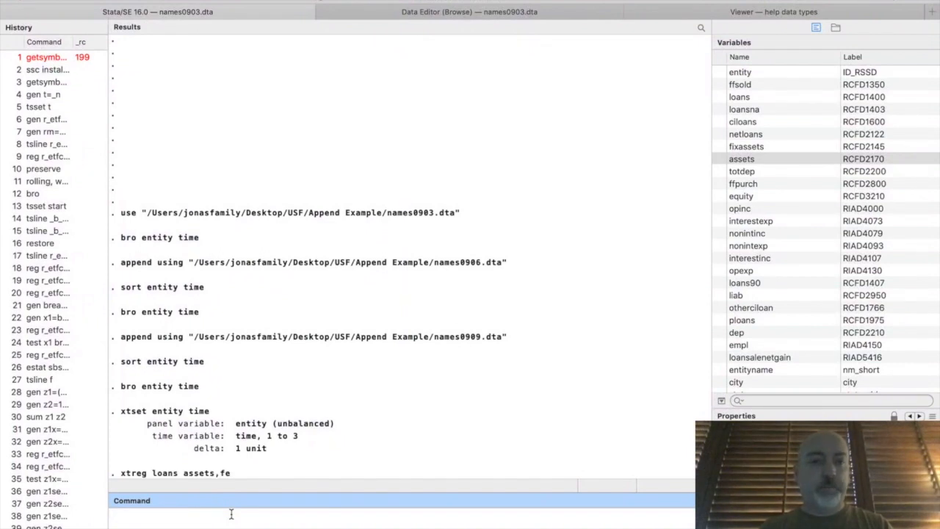
key("Return")
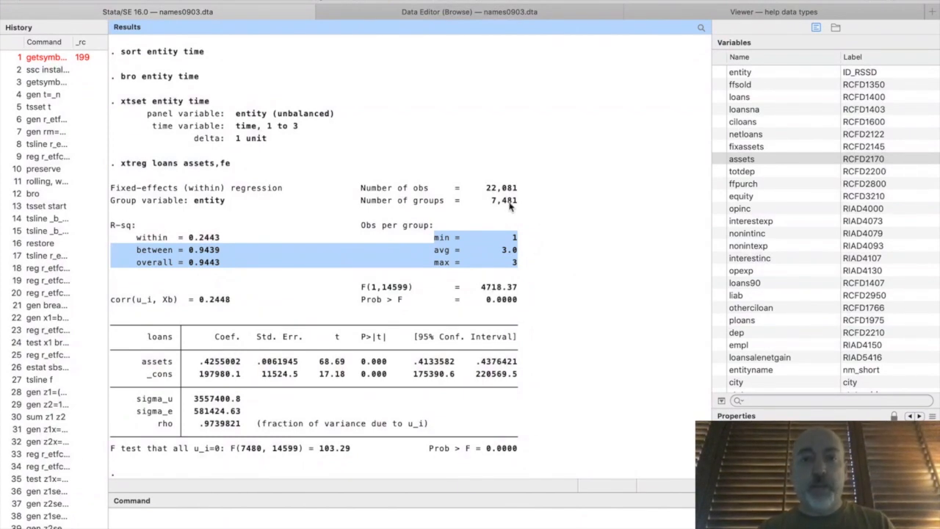
mouse_move(529, 191)
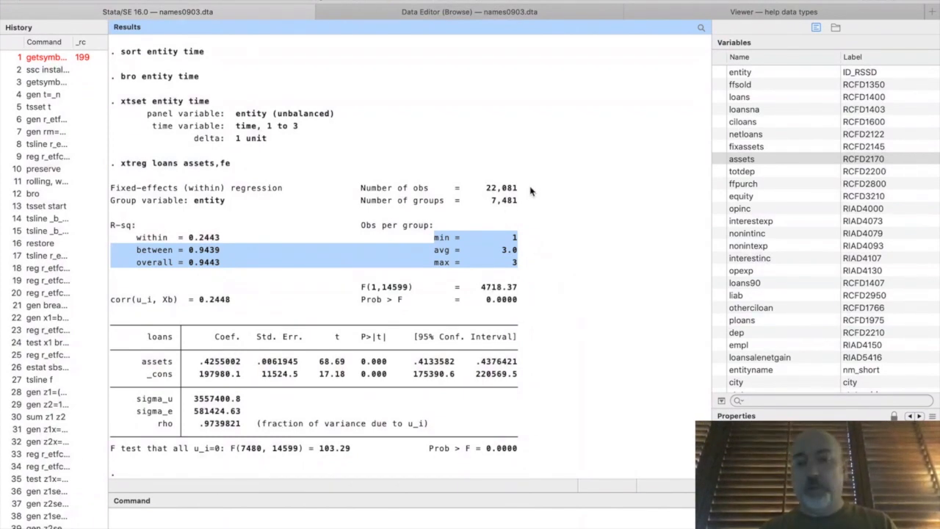